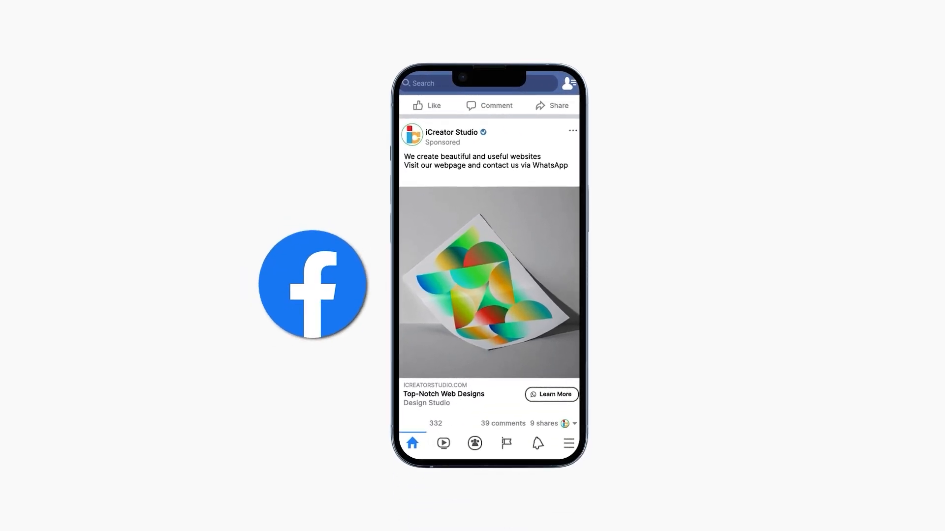
- Advance the explainer animation showing a Facebook ad opening a WhatsApp chat in Kommo
click(550, 395)
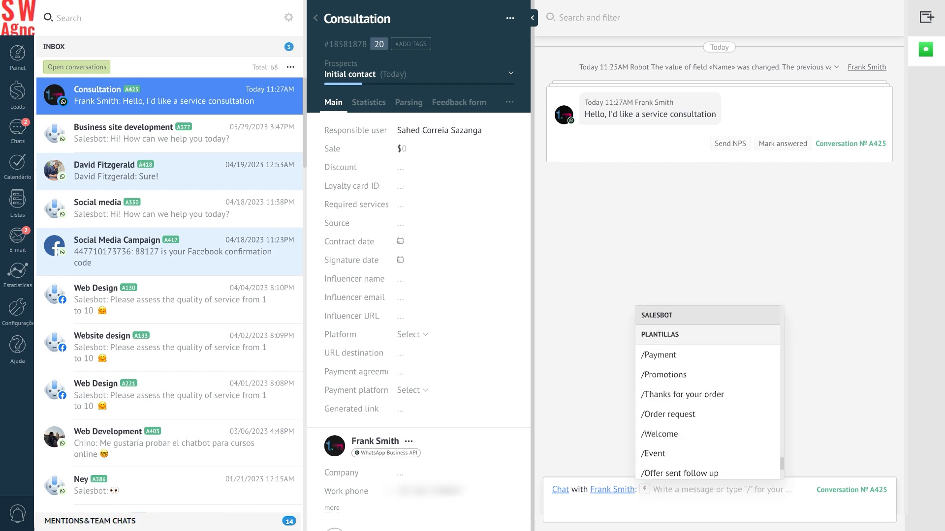
- Leave the lead chat and show the WhatsApp Manager overview of accounts and numbers
click(659, 434)
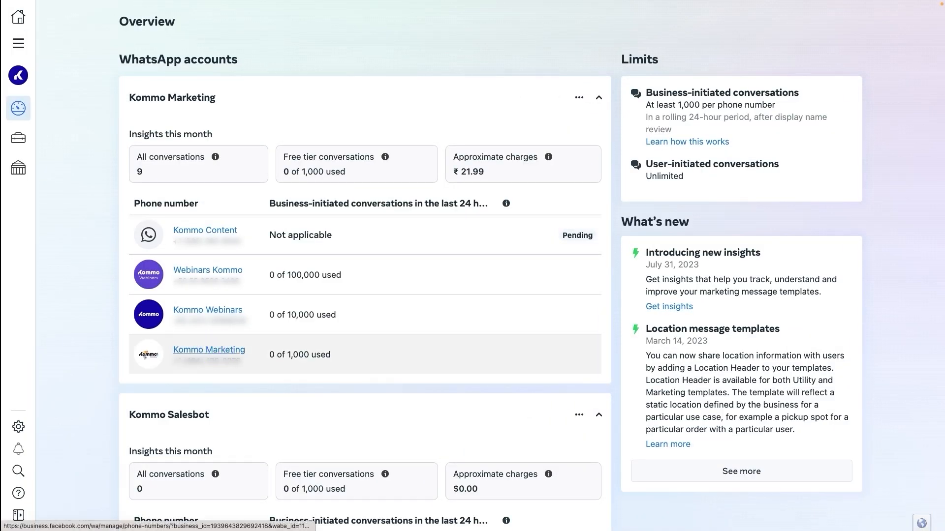
- Review the Kommo Marketing number's profile, then go to Kommo's Integrations catalogue
click(208, 350)
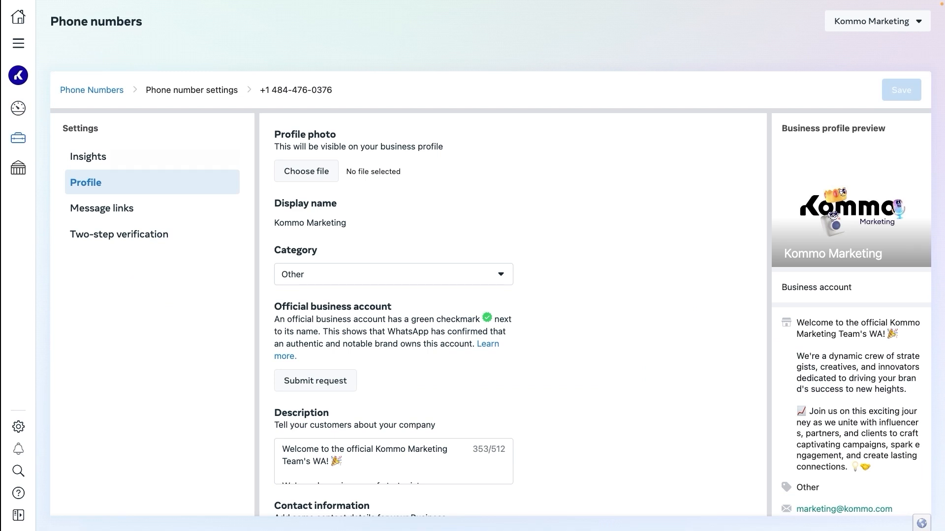
click(88, 156)
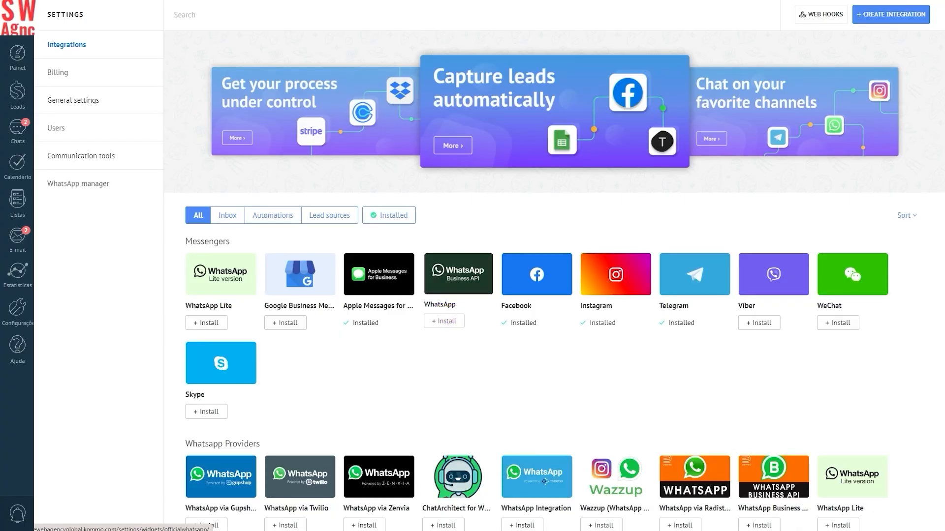
- Install the WhatsApp Business API integration and start connecting an account via Gupshup
click(458, 275)
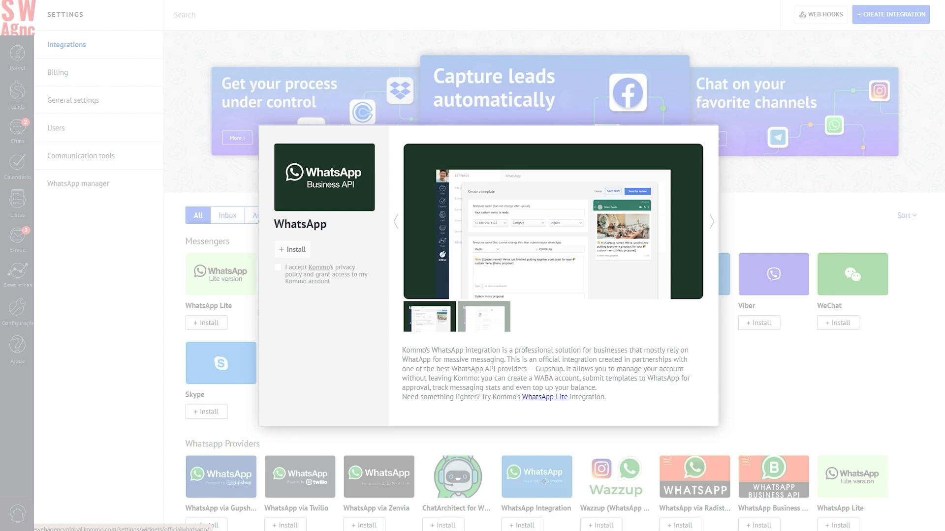
click(277, 267)
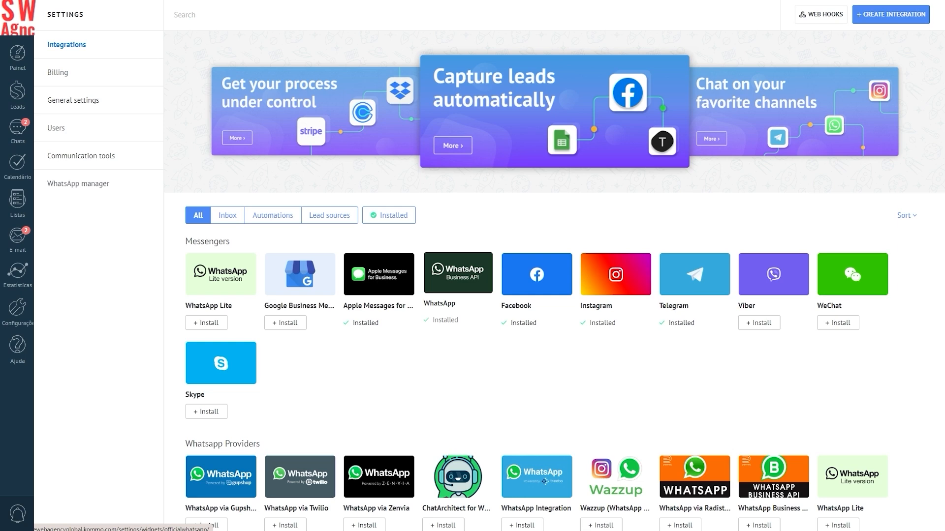
click(78, 183)
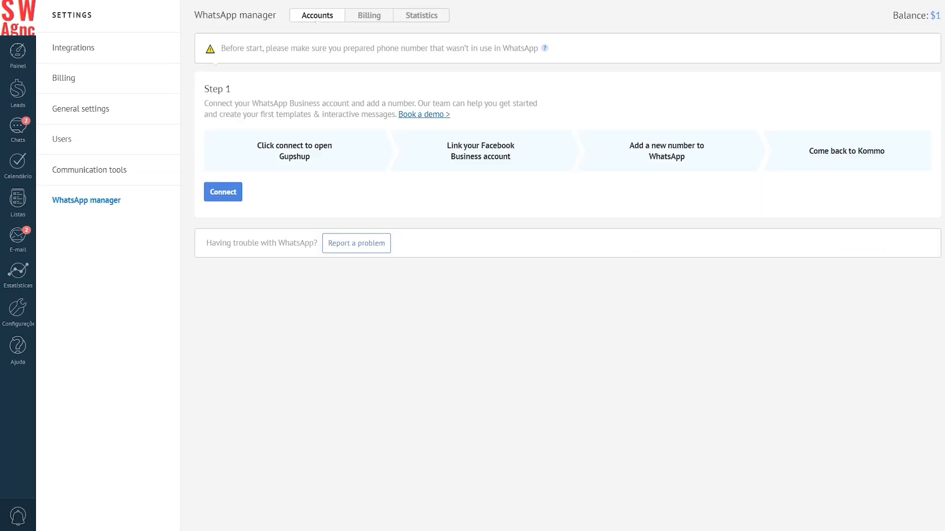
click(223, 192)
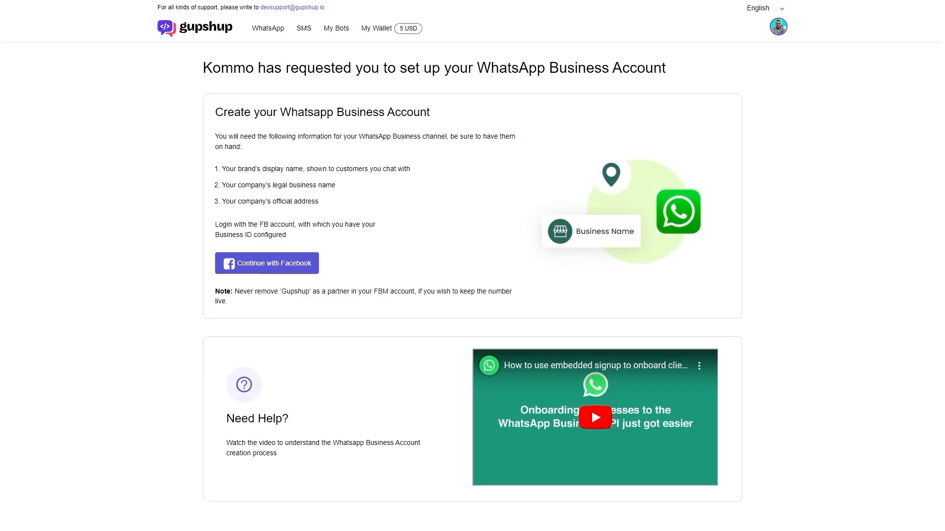
- Sign in with Facebook and accept the permissions shared with Gupshup
click(266, 264)
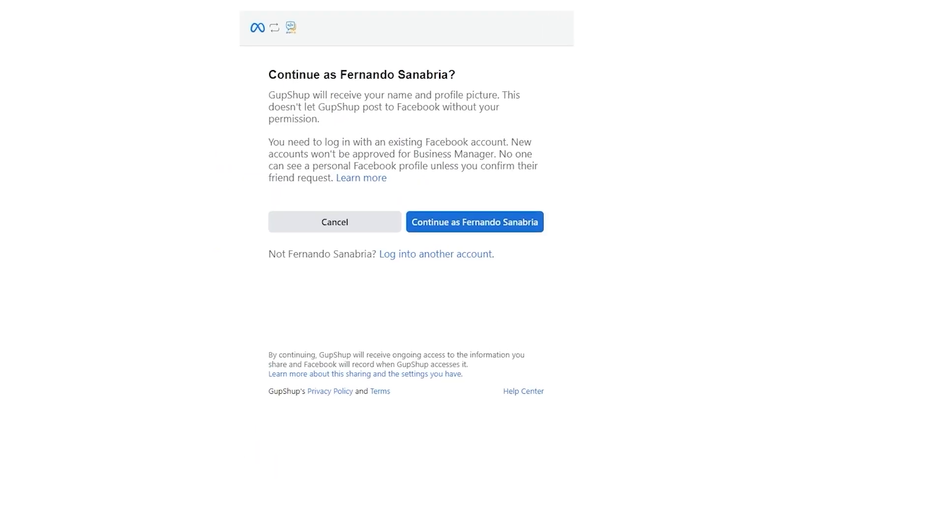
click(474, 221)
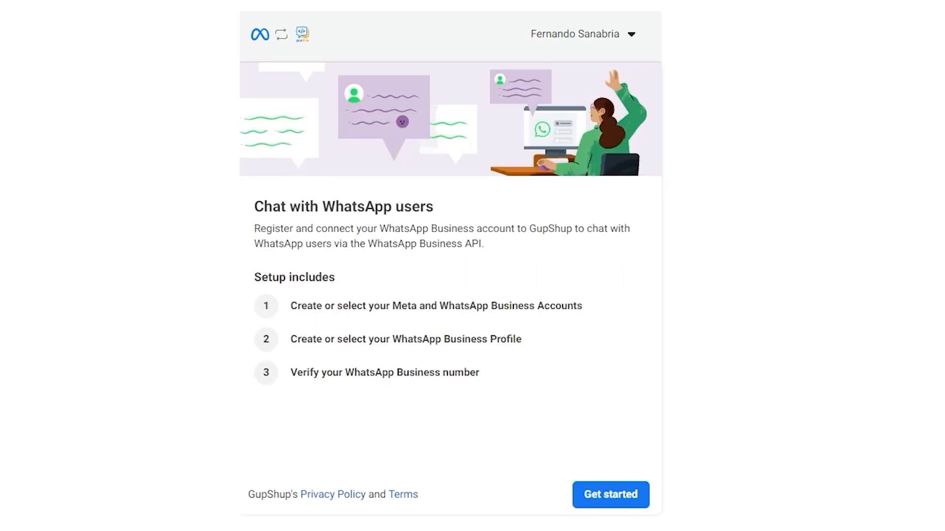
click(609, 494)
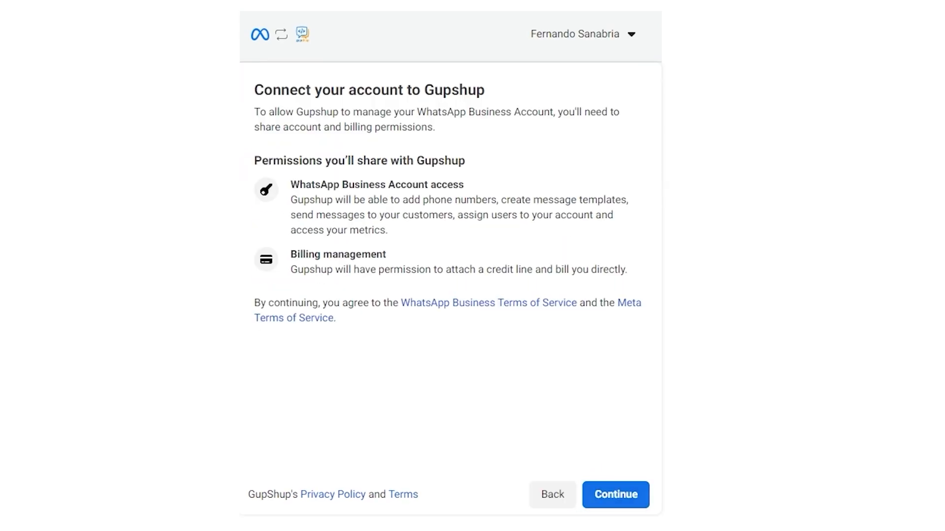
click(614, 494)
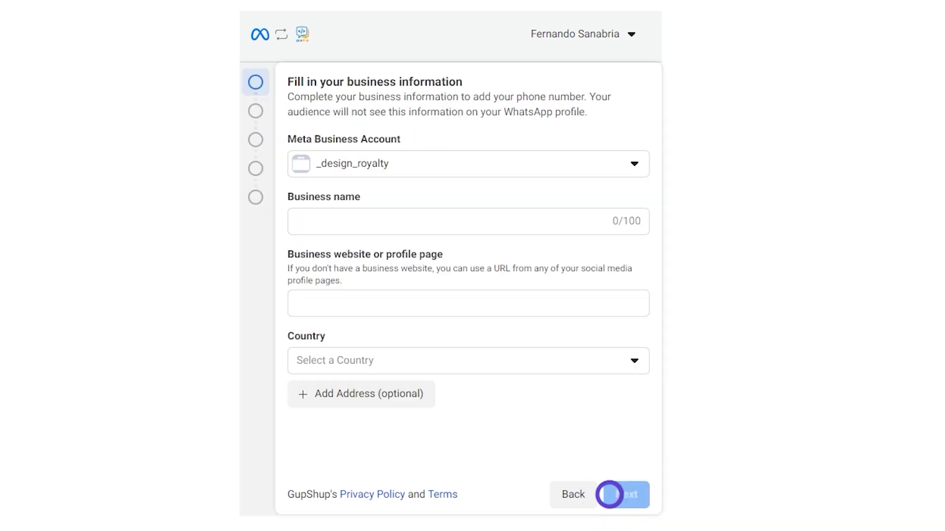
- Choose the strike_webagency business and opt to create a new WhatsApp Business Account
click(467, 163)
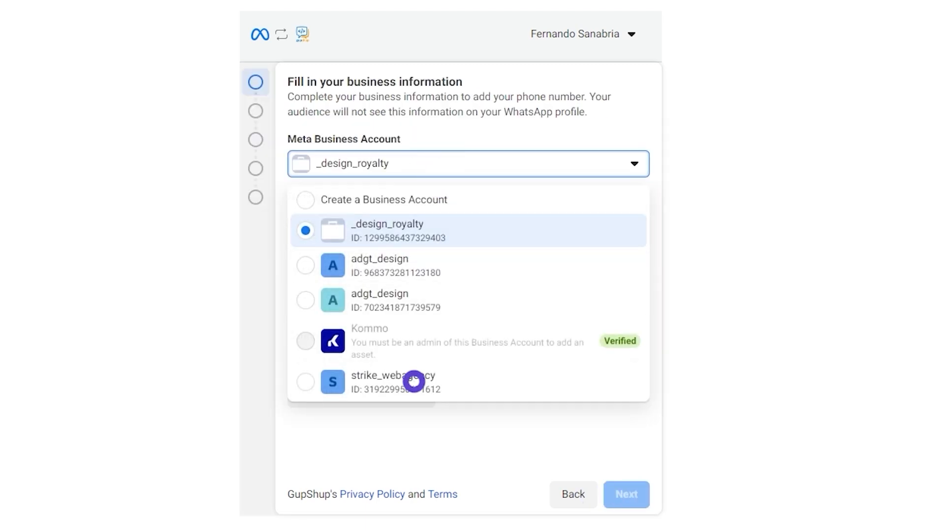
click(391, 383)
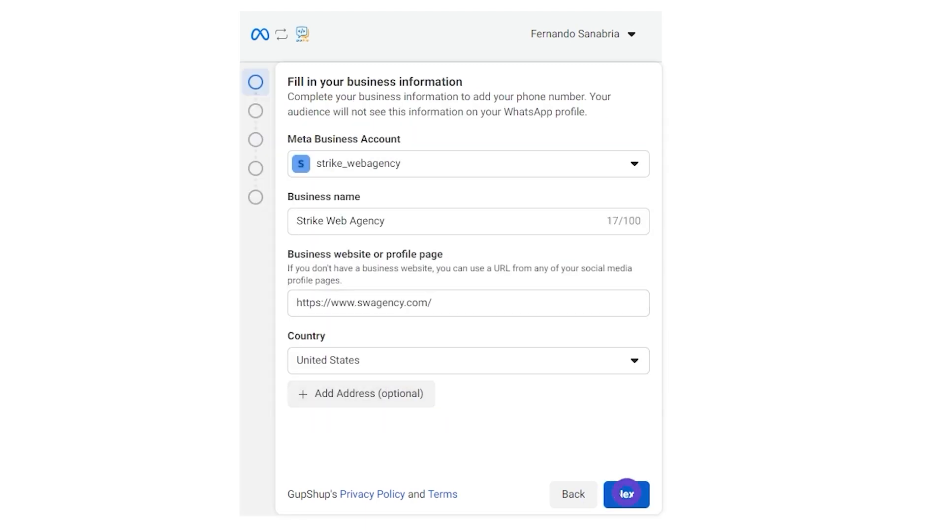
click(626, 494)
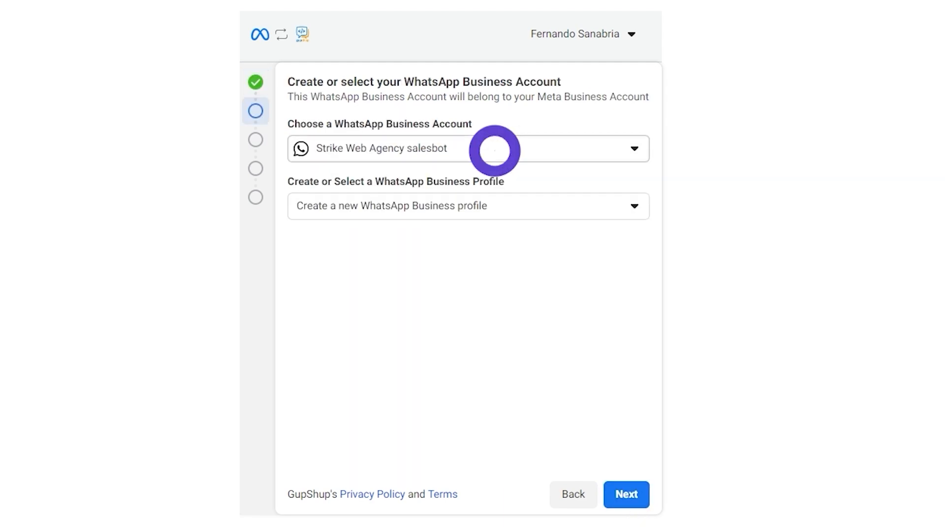
click(467, 149)
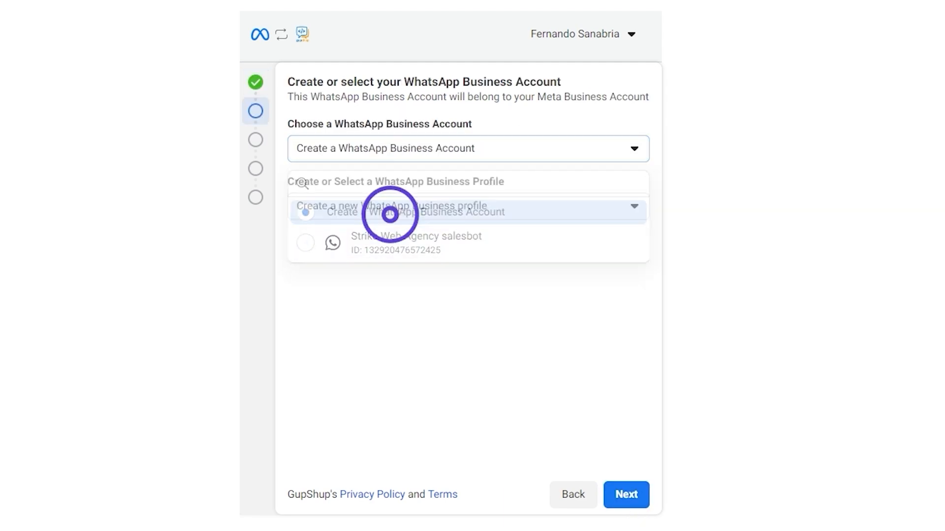
click(391, 207)
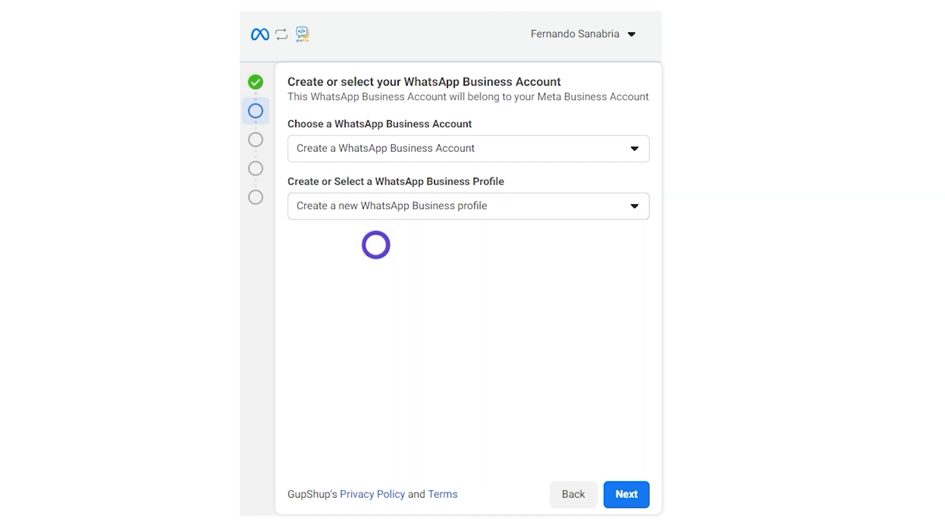
click(626, 495)
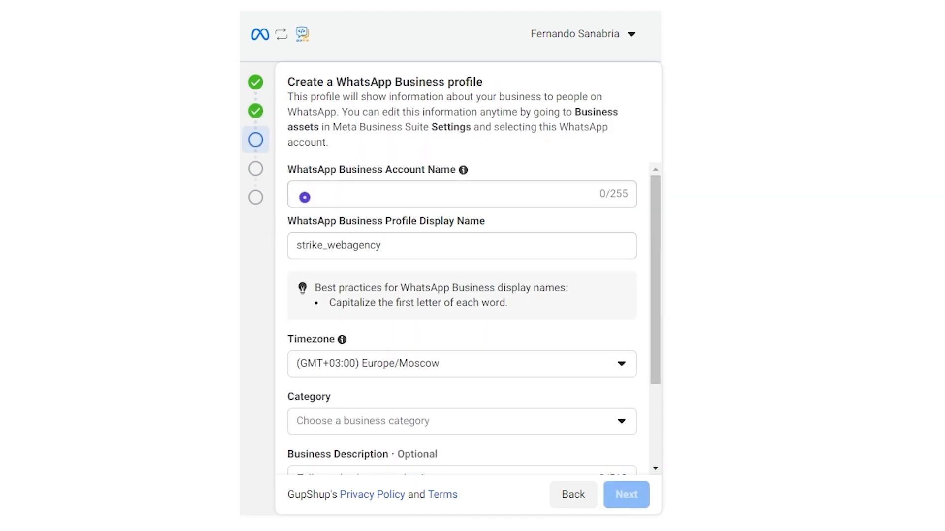
- Name the profile Strike web agency sales bot, set timezone Etc/Universal and browse categories
text(Strike web agency sa)
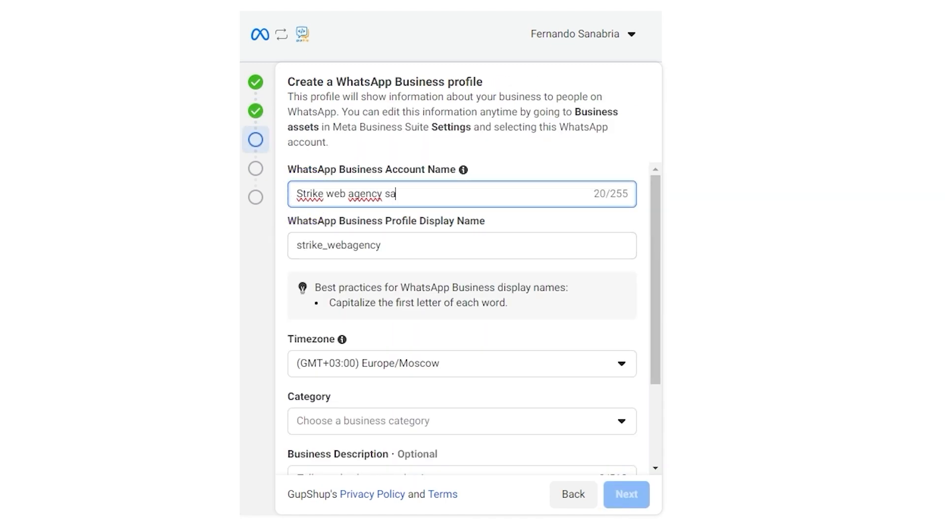
text(chat)
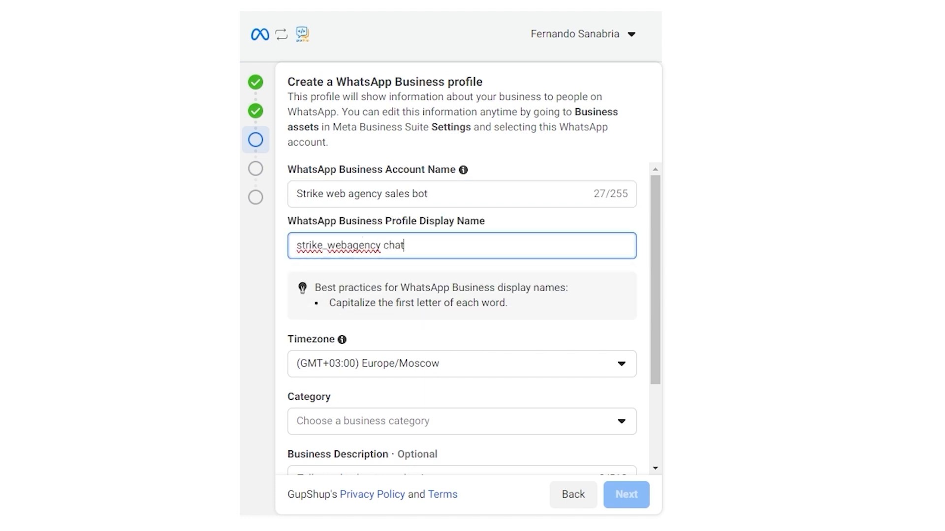
click(460, 363)
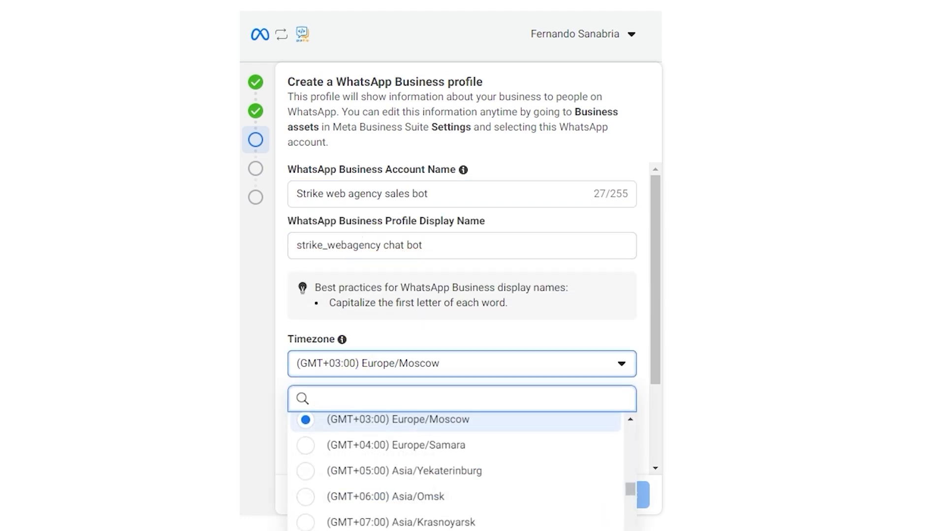
text(uni)
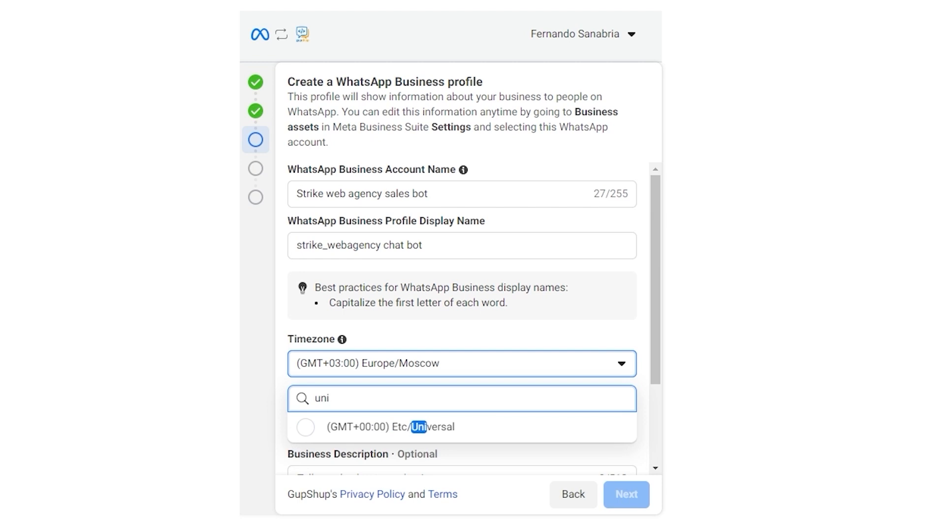
click(391, 427)
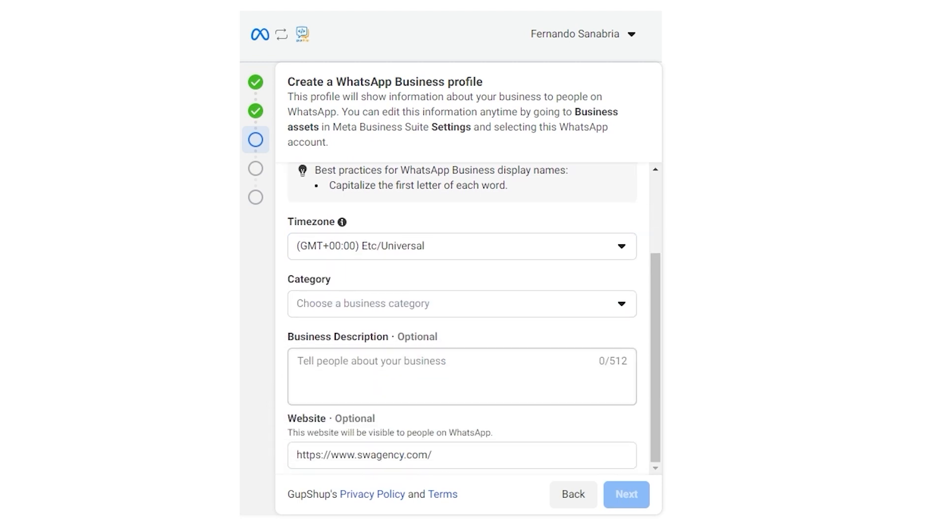
click(461, 304)
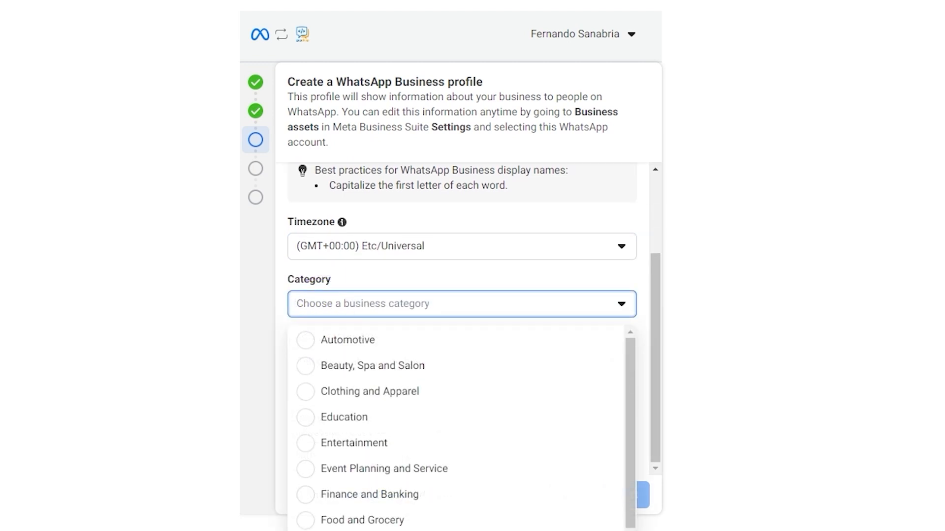
scroll(down, 3)
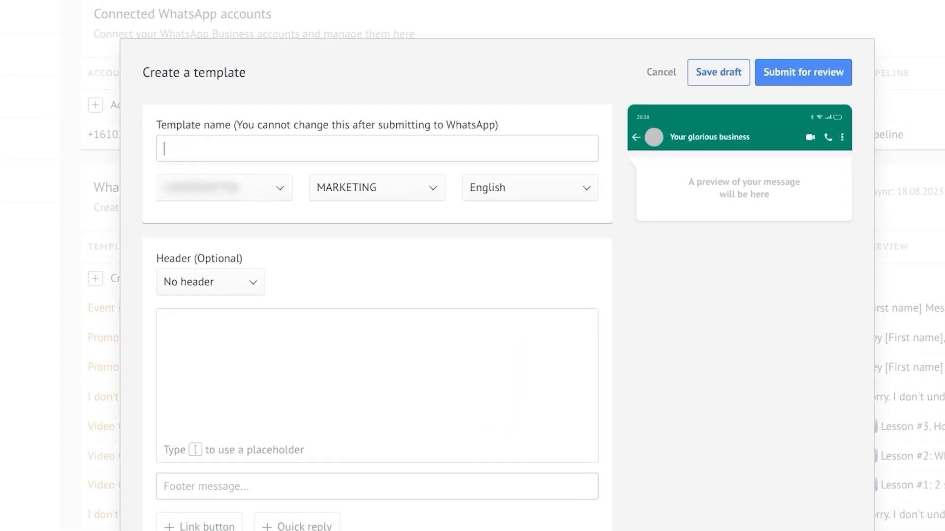
- Write the Event is live body 'Hey, [First name]' with example name Jonat
text(Event is live)
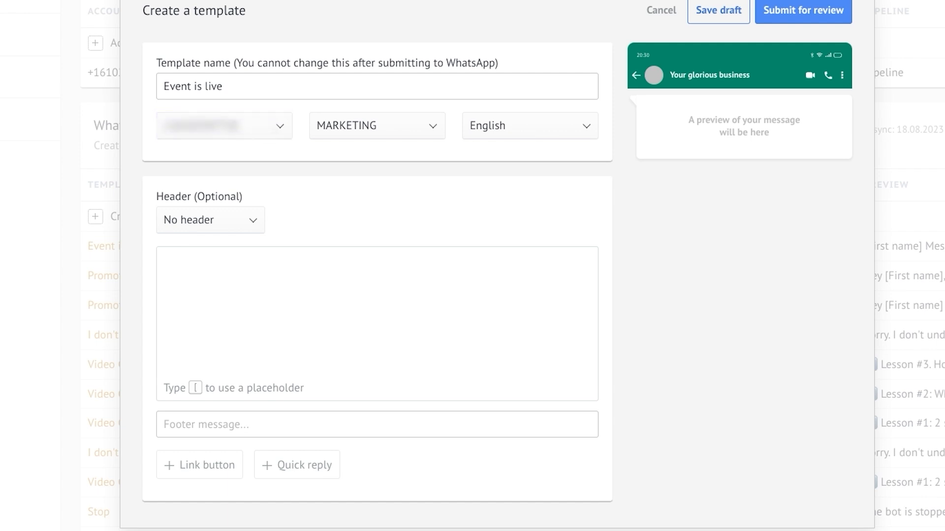
click(377, 125)
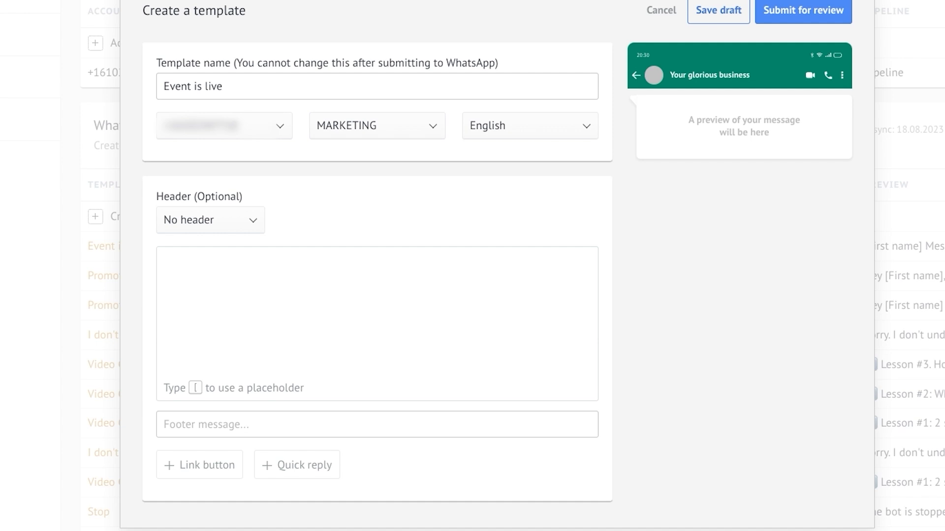
click(528, 125)
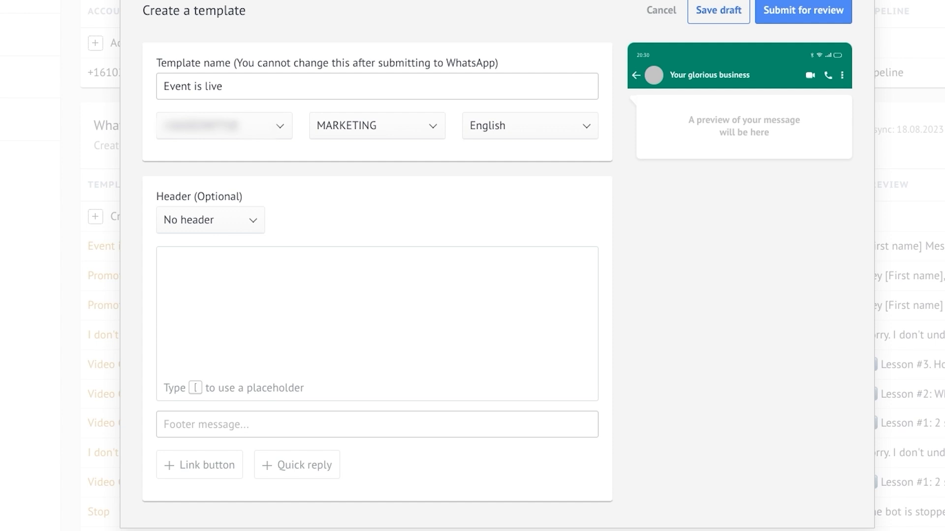
text(Hey,)
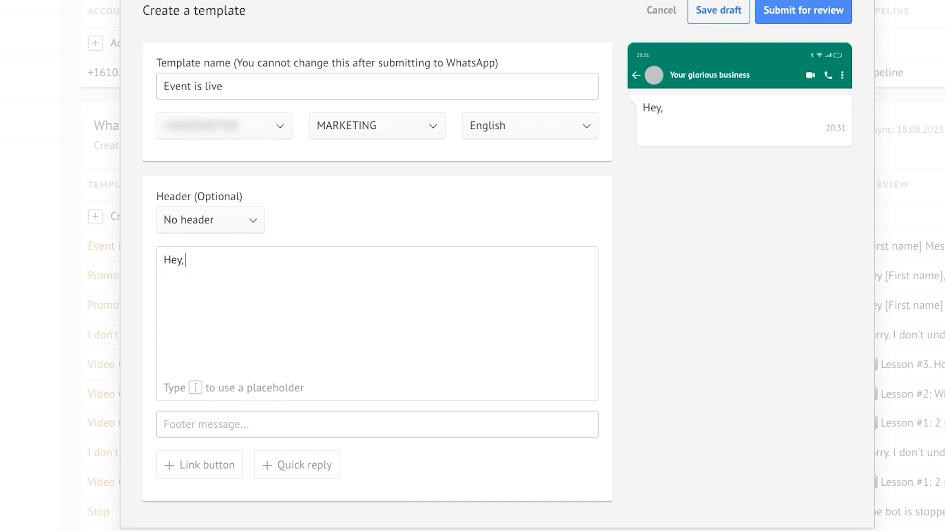
text([)
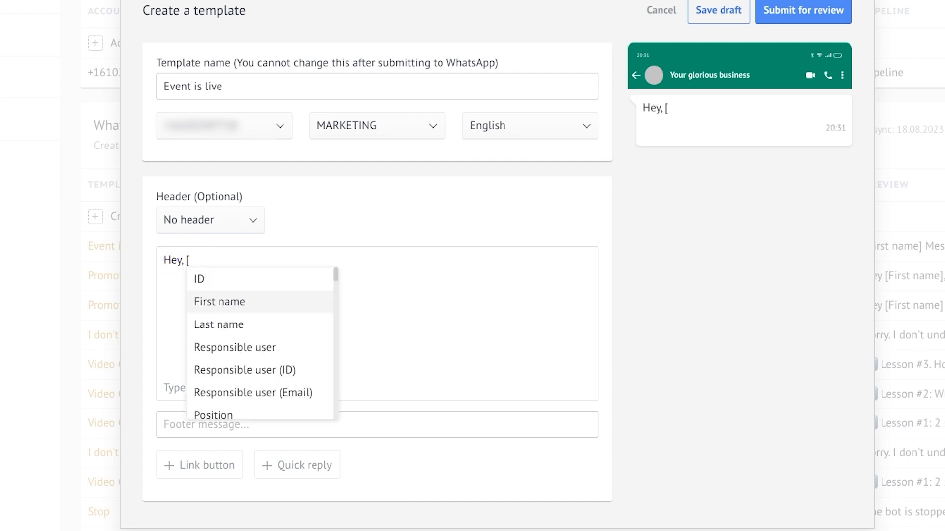
click(220, 302)
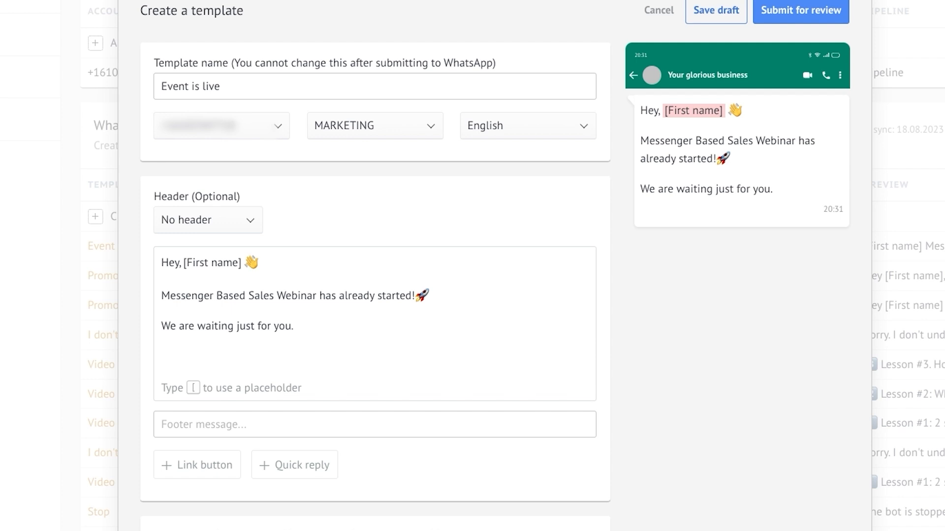
text(Jonathan)
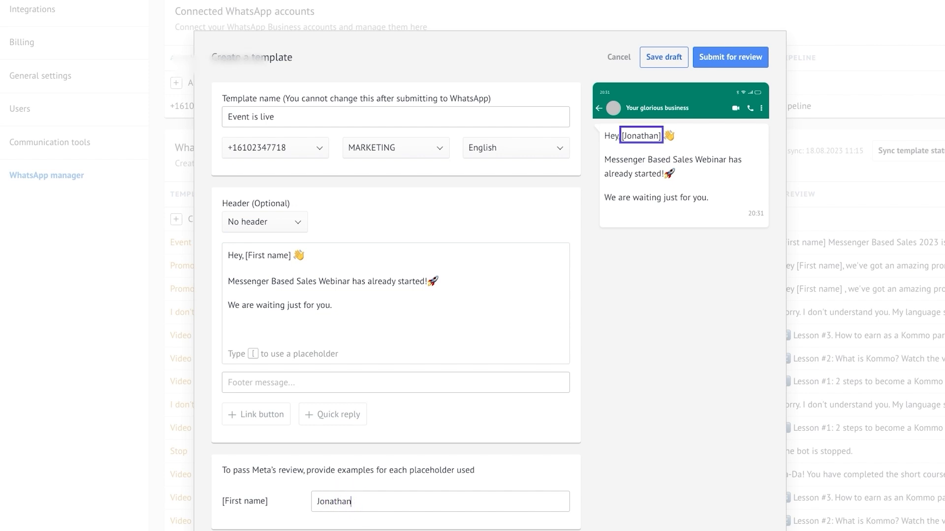
- Add a text header and two quick replies, Join now and I'll pass
click(263, 221)
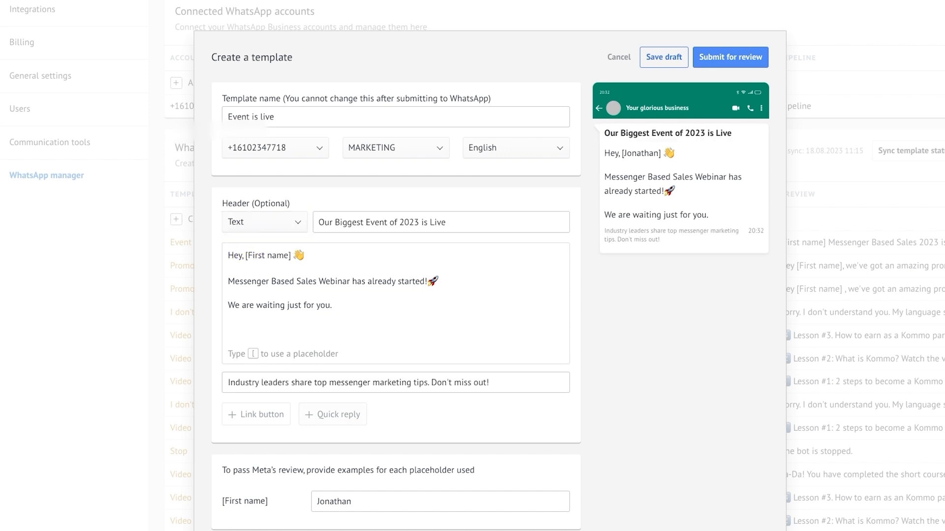
click(332, 415)
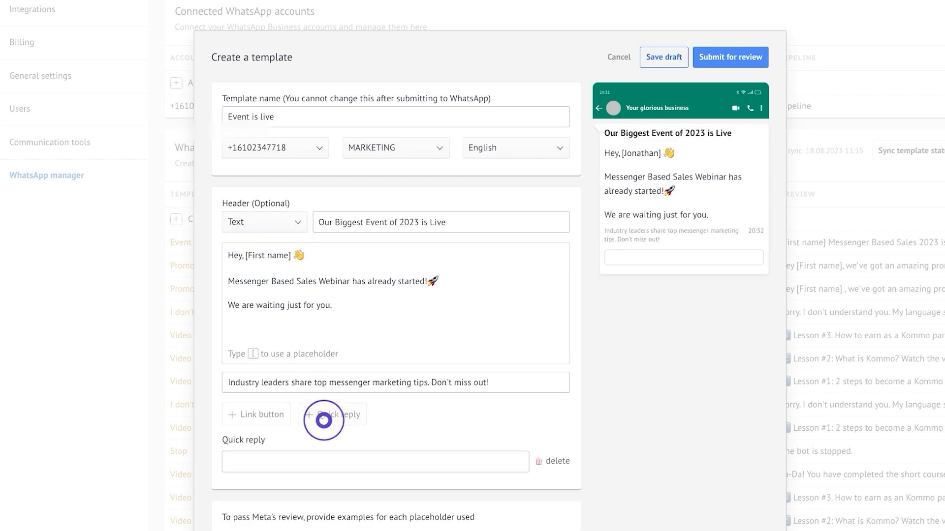
text(Join now)
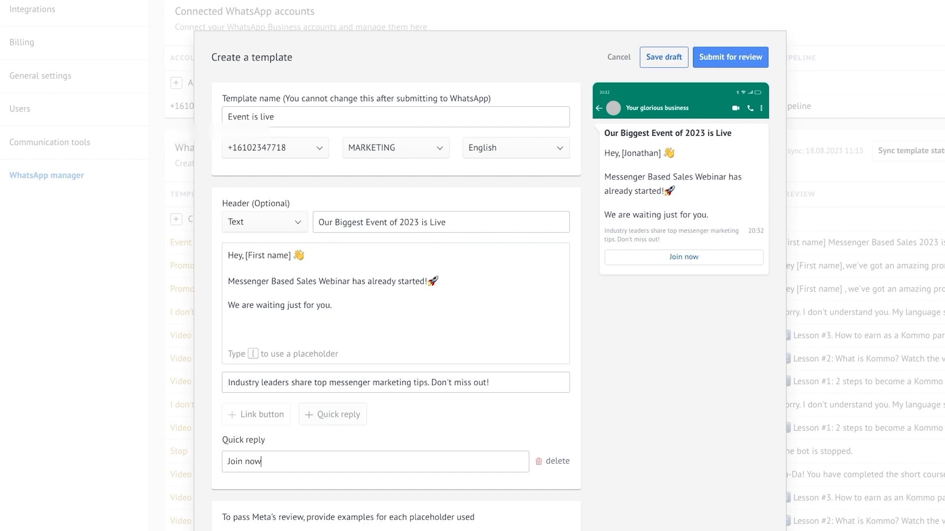
click(331, 415)
text(I'll pass)
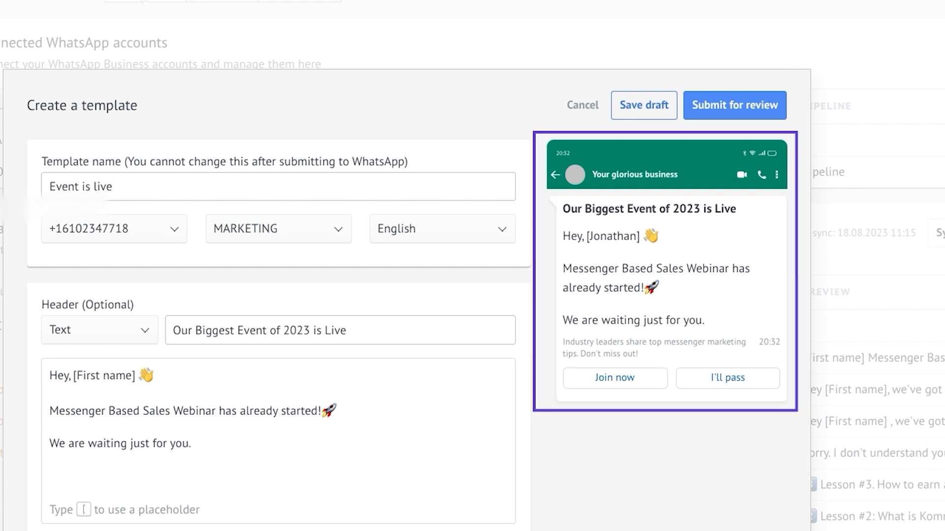
- Submit the Event is live template for review and return to the templates list
click(734, 105)
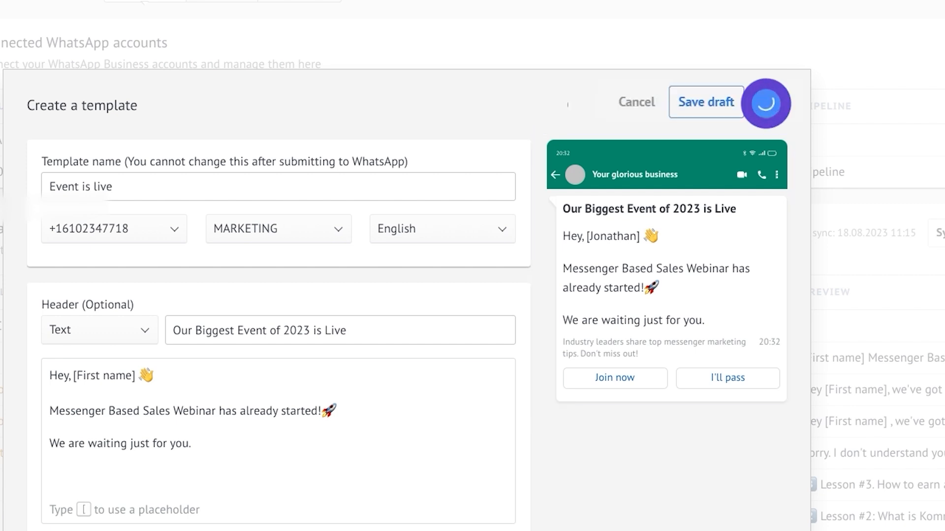
click(706, 101)
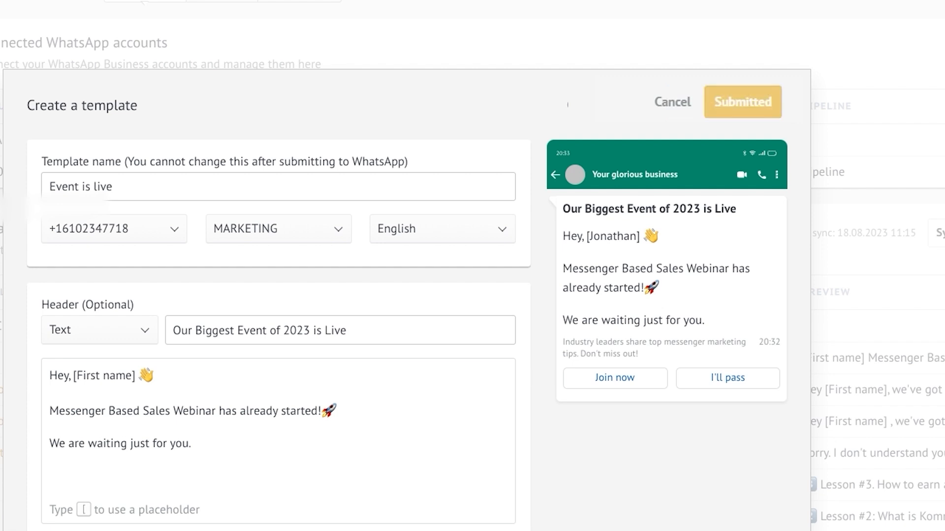
click(742, 101)
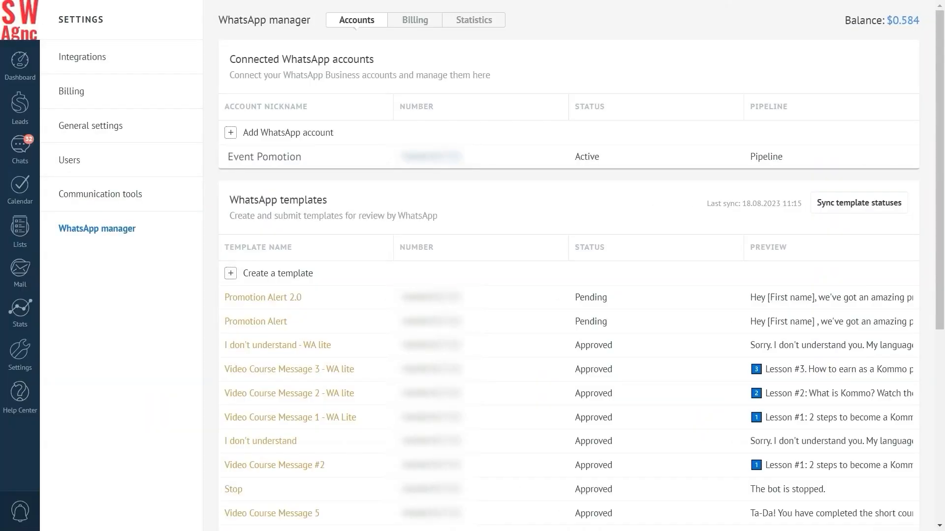
- Go to Chats and open the WhatsApp lead's conversation
scroll(down, 3)
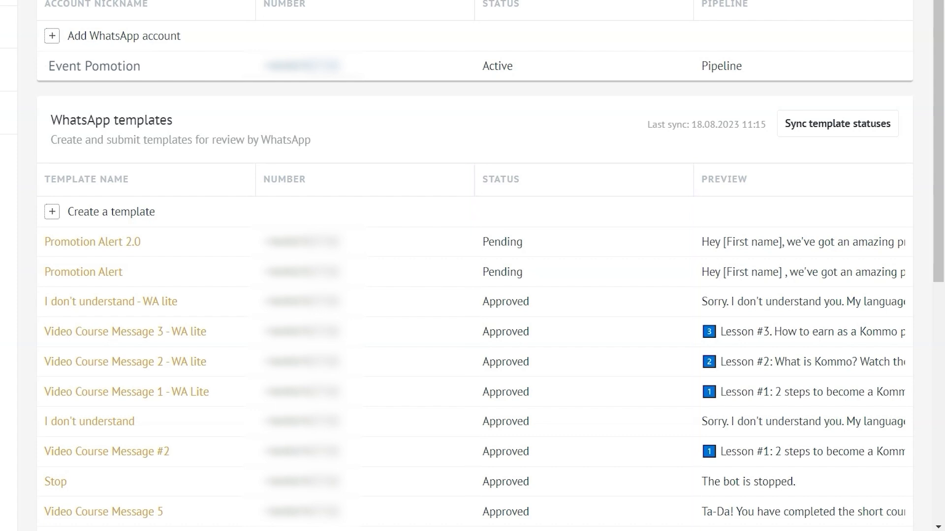
click(20, 149)
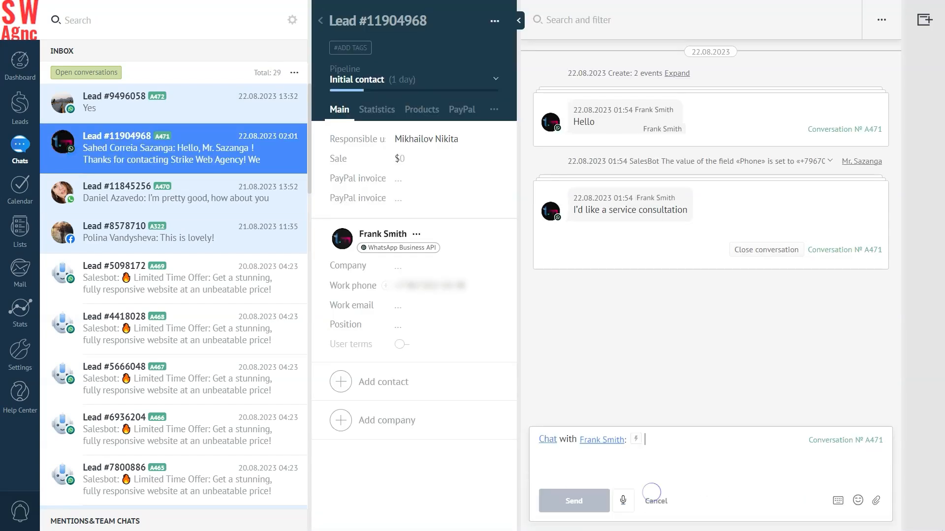
- Send the Event is live template message to the lead
click(639, 439)
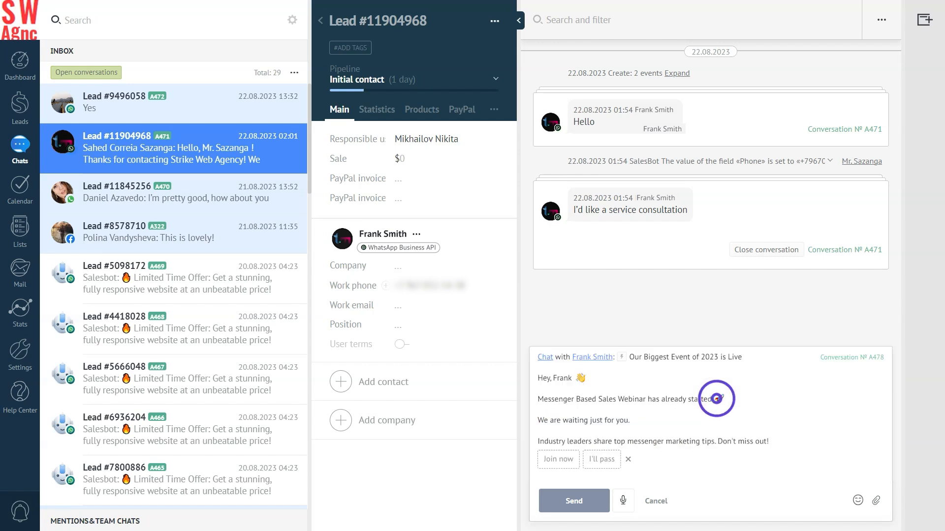
click(573, 501)
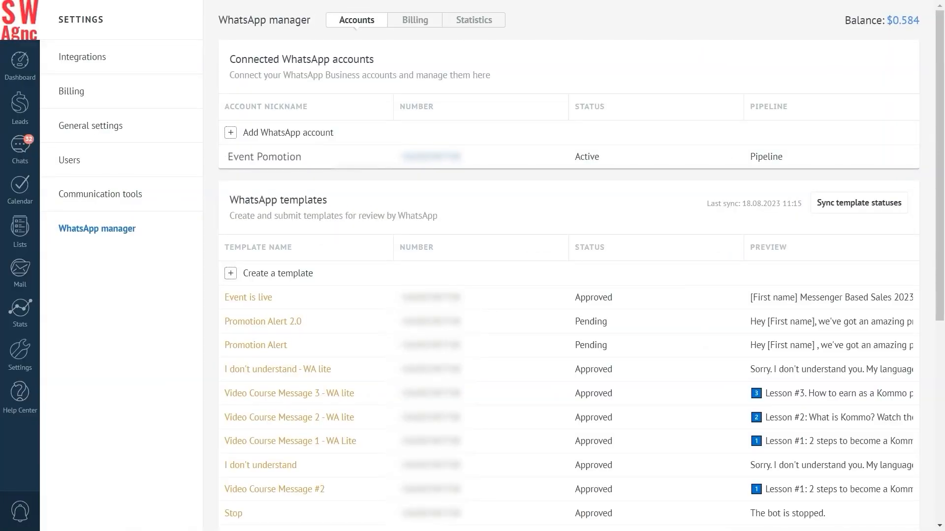
- Top up the WhatsApp balance with $5 from the Billing tab
click(414, 19)
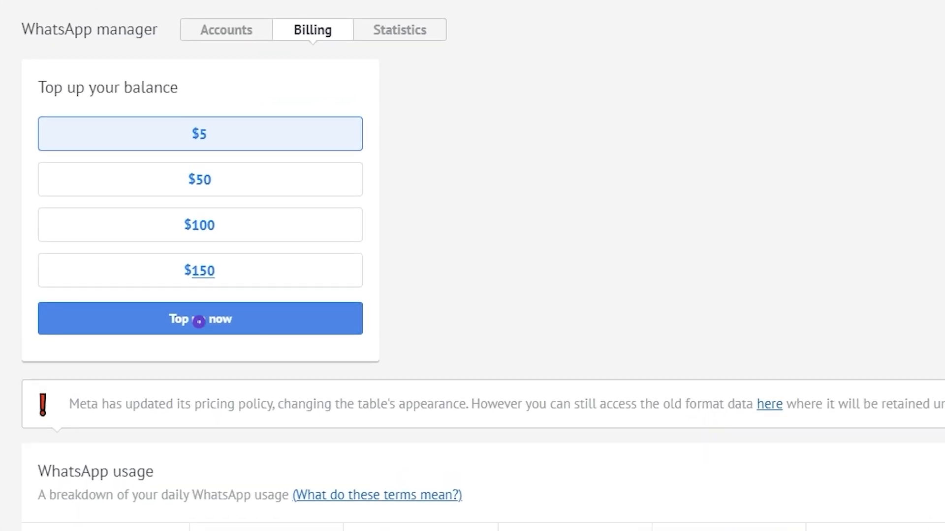
click(200, 319)
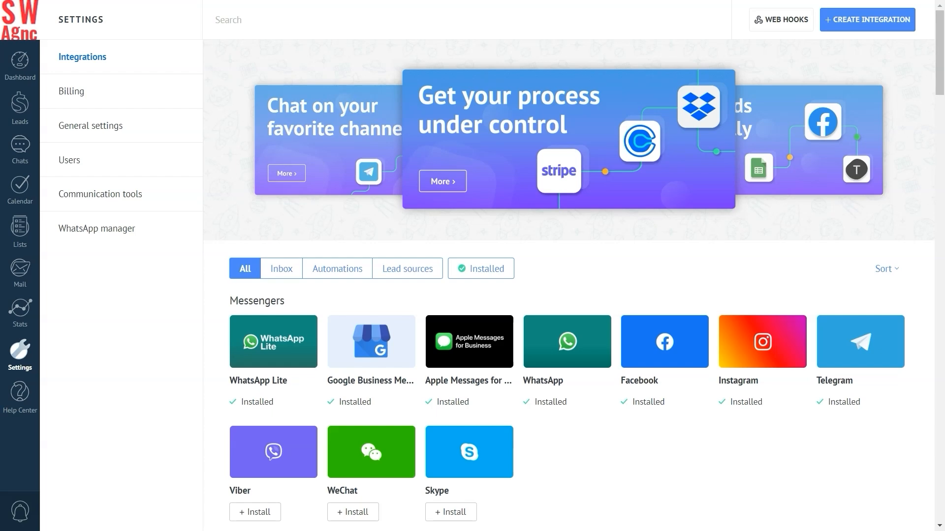
- Bring up the Salesbot gallery under Communication tools' chat templates and salesbots settings
click(100, 193)
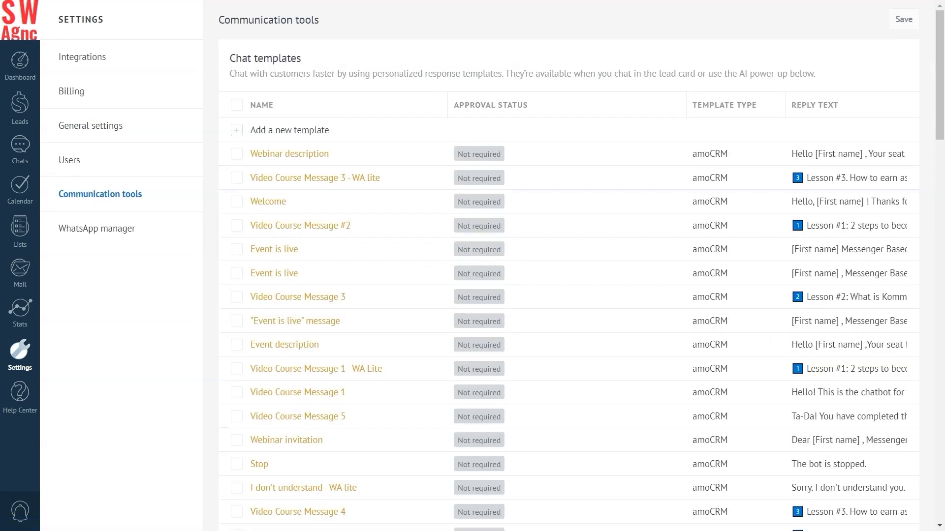
scroll(down, 3)
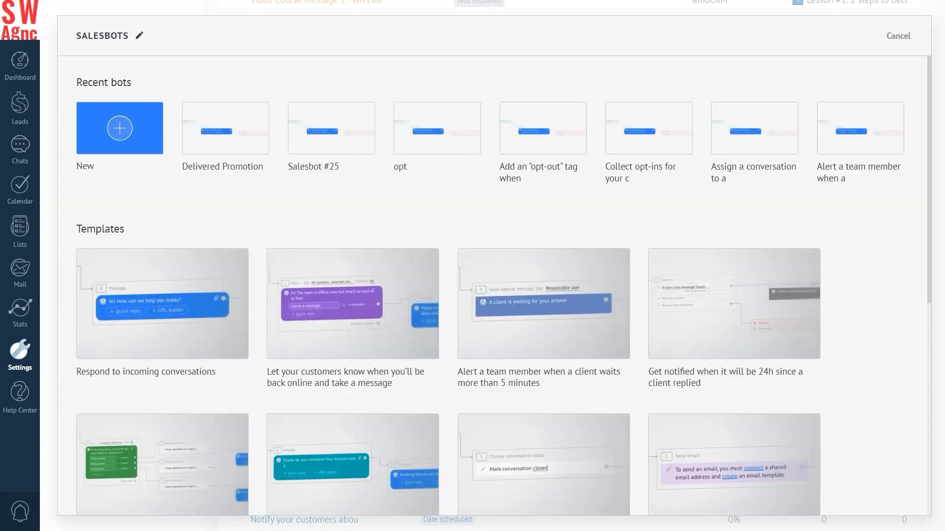
- Start a new salesbot whose first message uses the saved Webinar invitation template
click(119, 128)
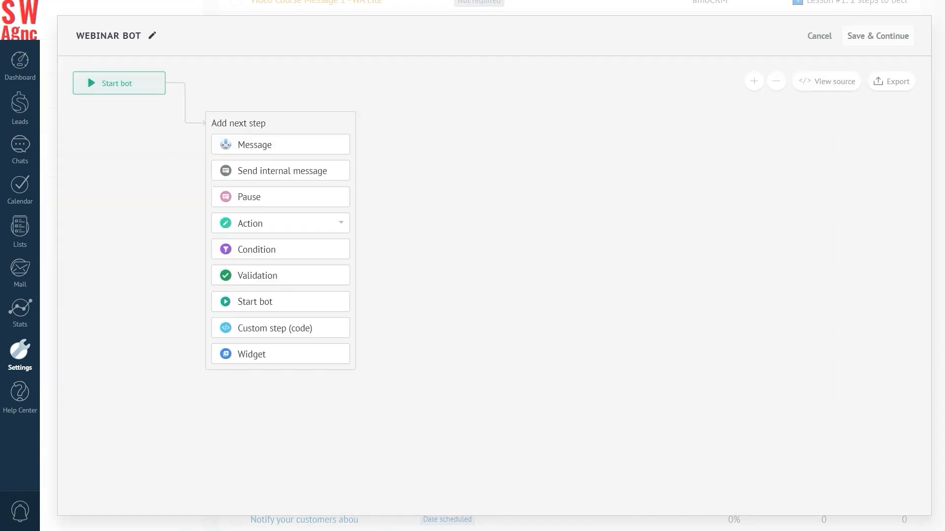
click(254, 144)
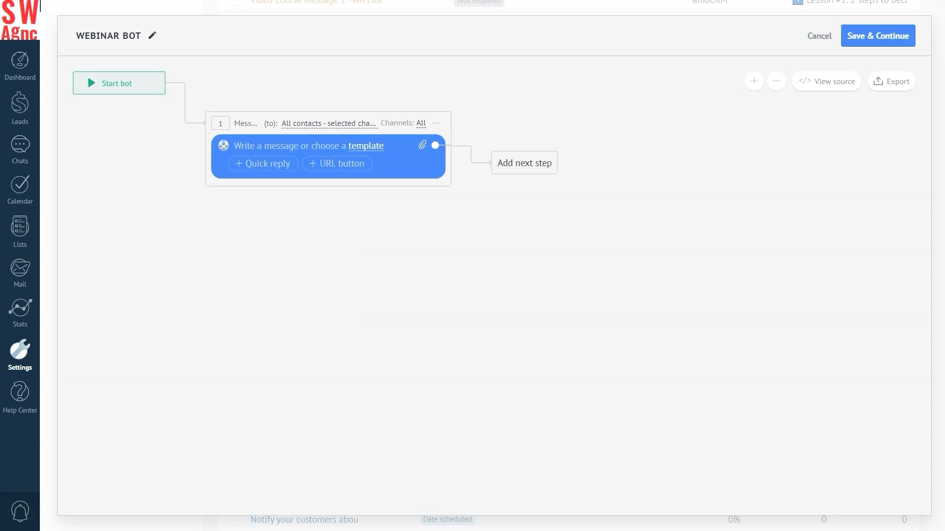
click(366, 145)
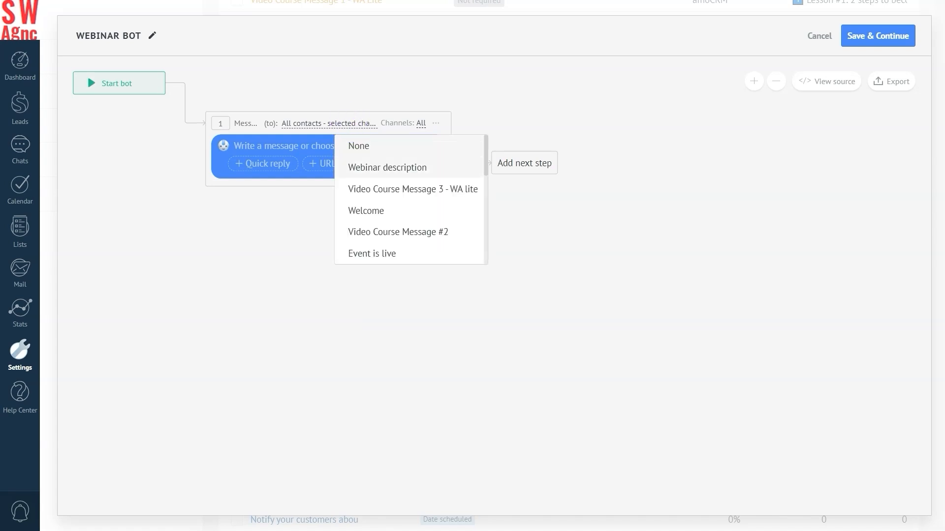
scroll(down, 3)
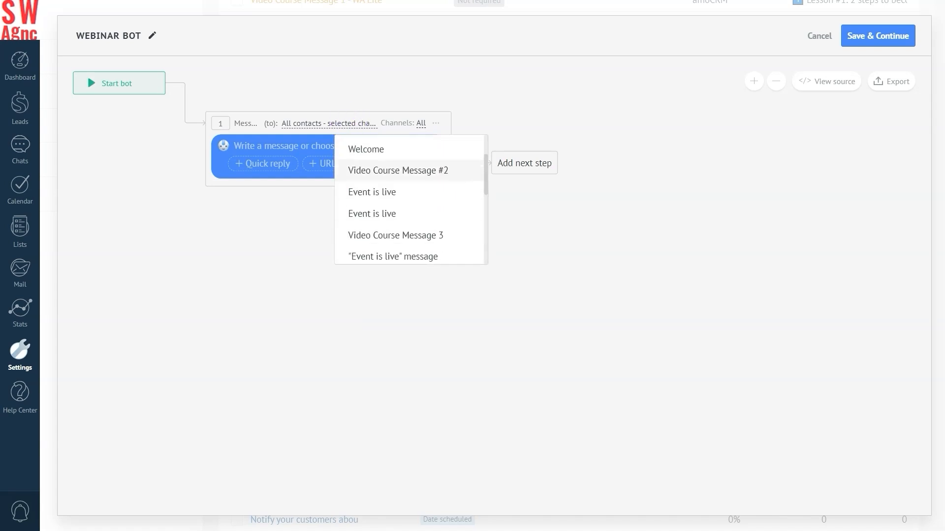
scroll(down, 3)
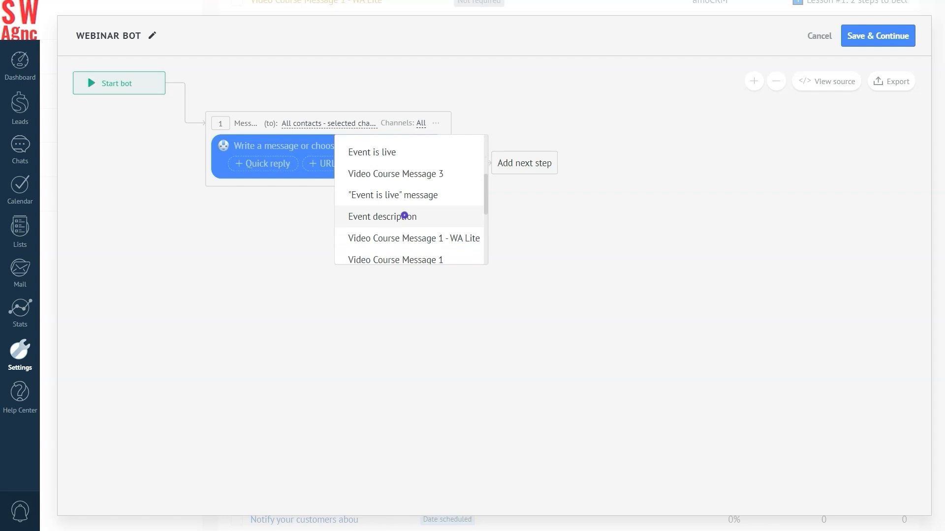
click(382, 217)
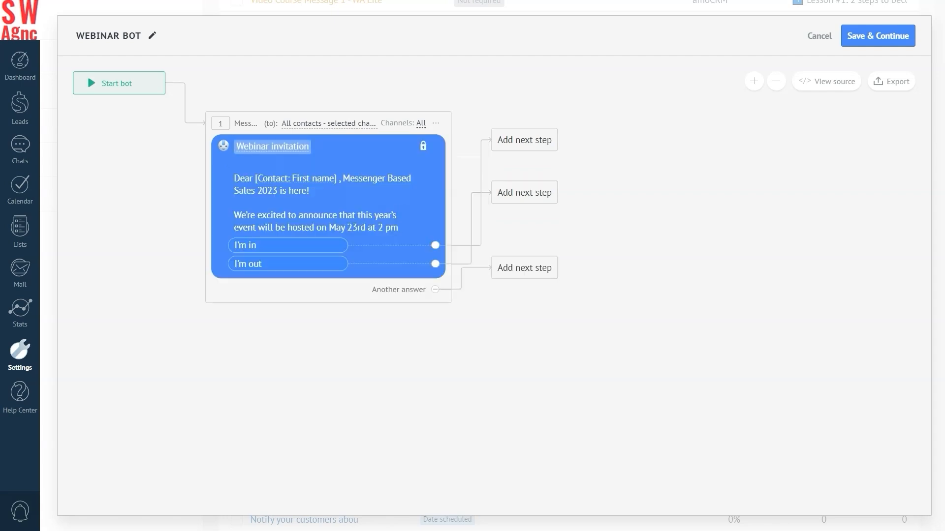
- Add the follow-up description, goodbye, pause and Stop bot steps, then save the Webinar bot
click(434, 289)
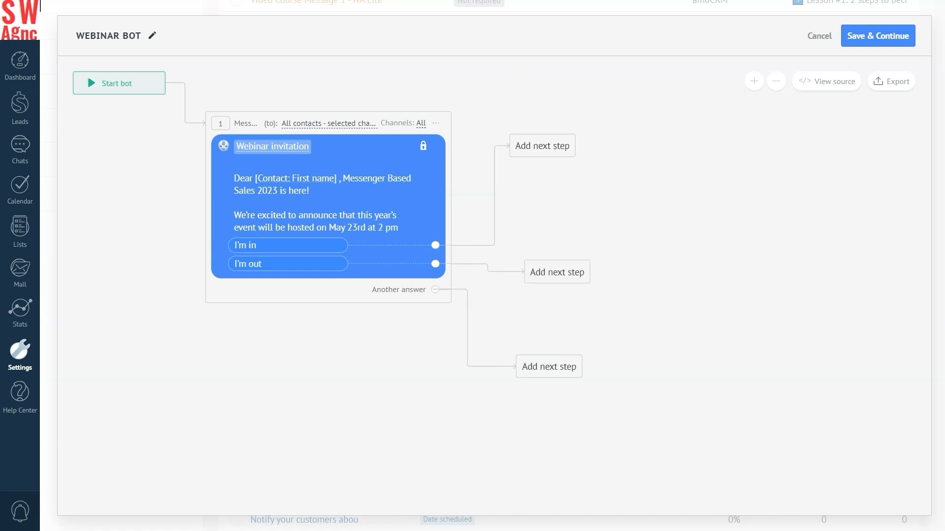
click(548, 366)
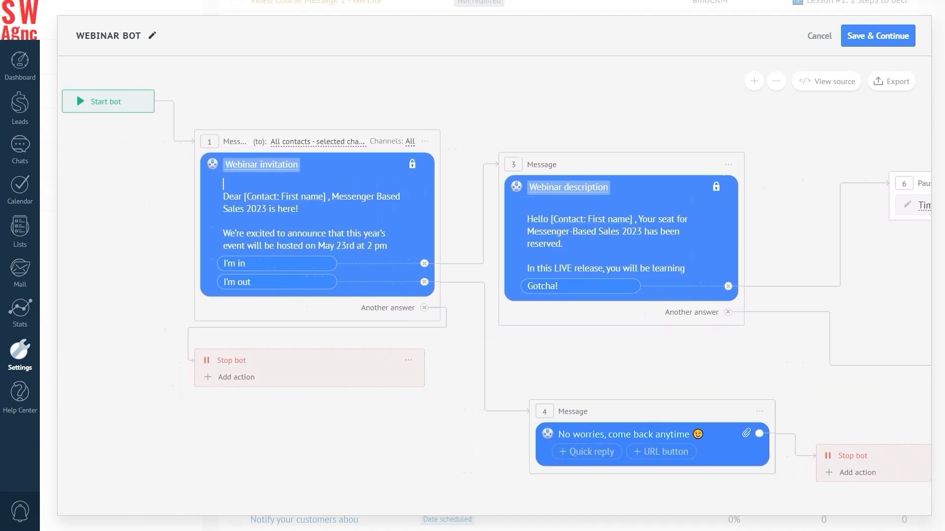
click(877, 36)
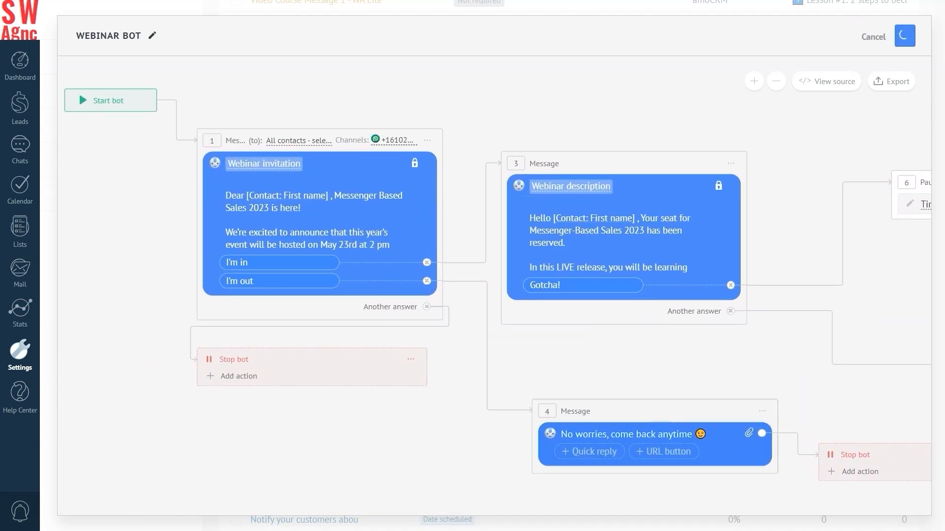
- Set the bot's launch trigger to On date 26.08.2023 at 10:00
click(873, 36)
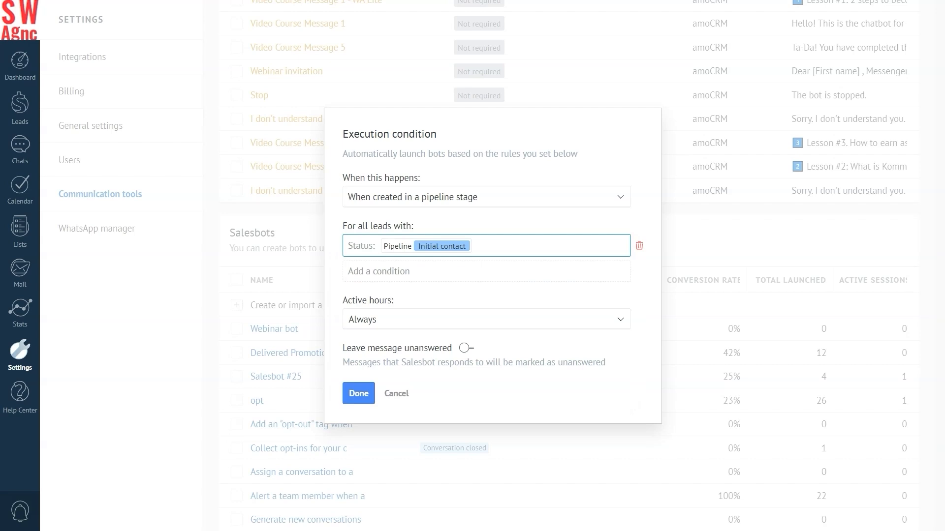
click(485, 197)
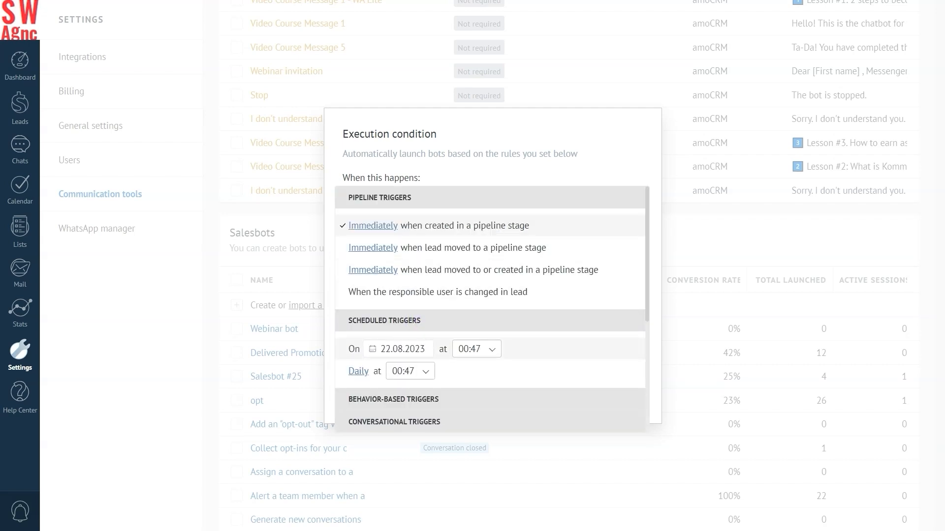
click(398, 348)
text(6)
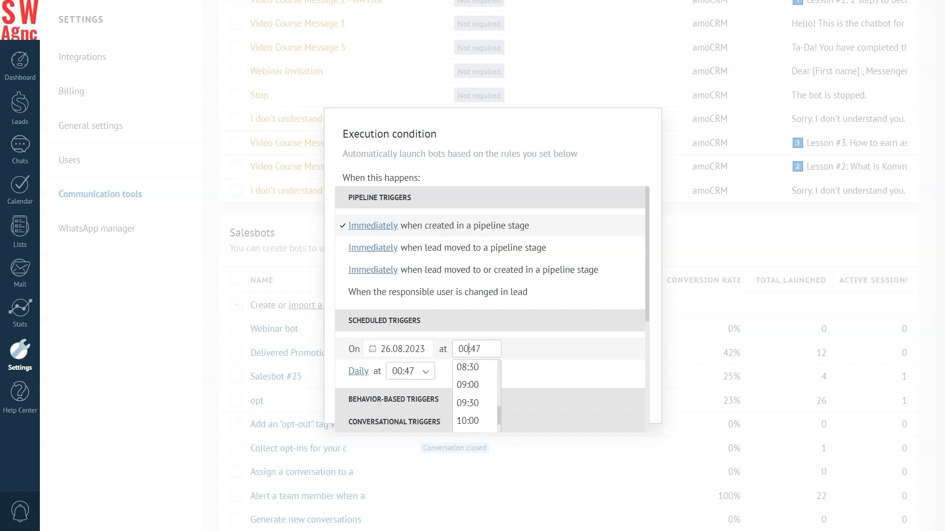
click(467, 420)
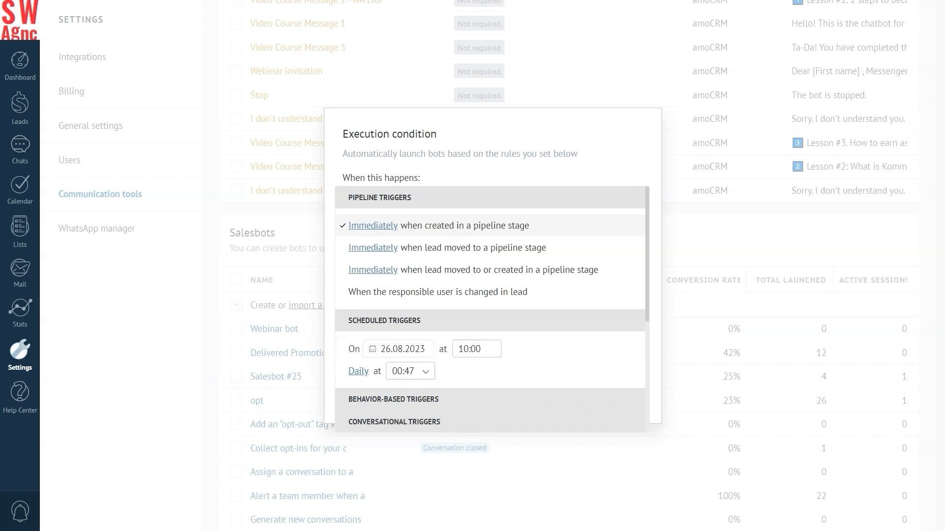